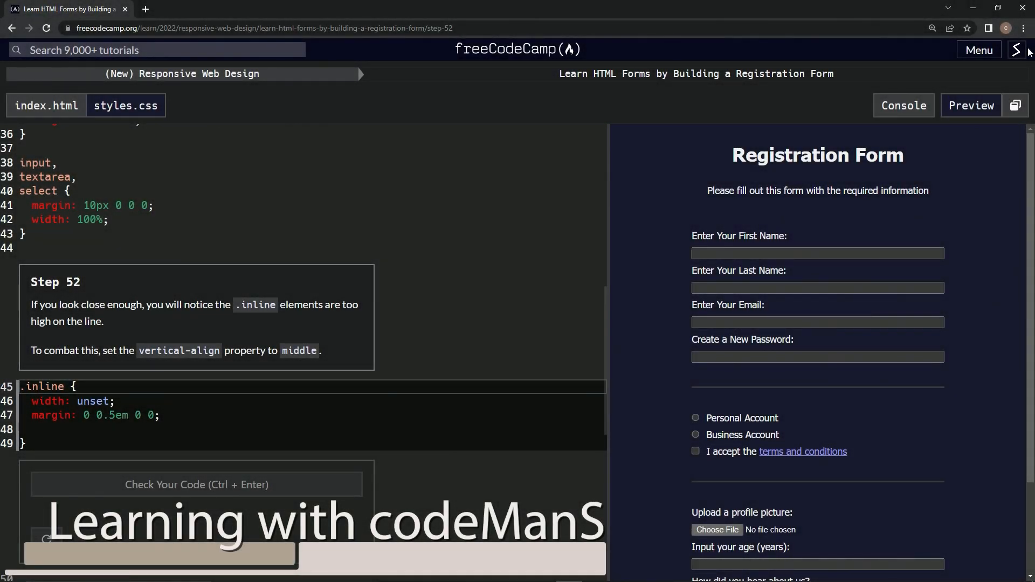
mouse_move(526, 58)
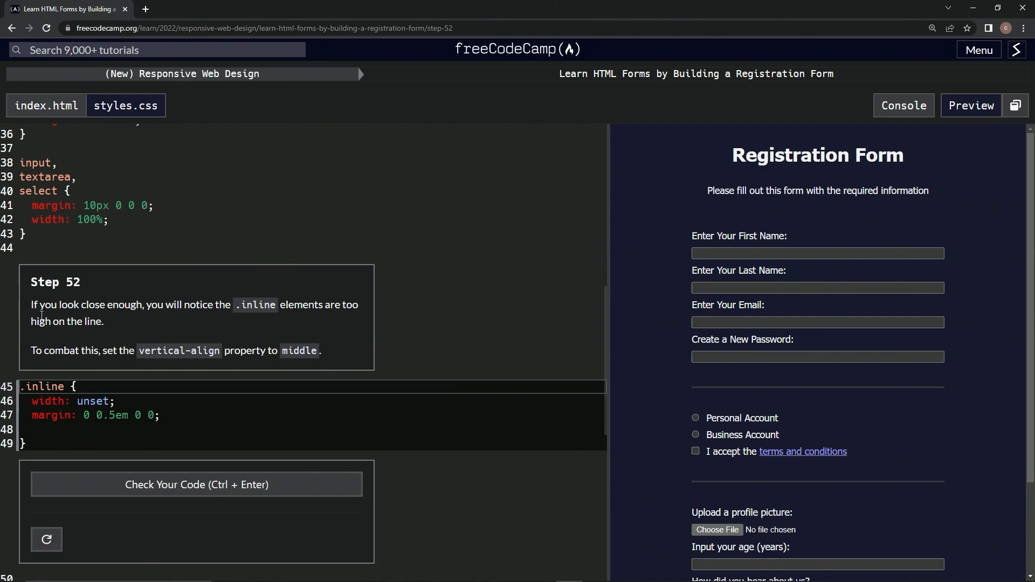
mouse_move(216, 325)
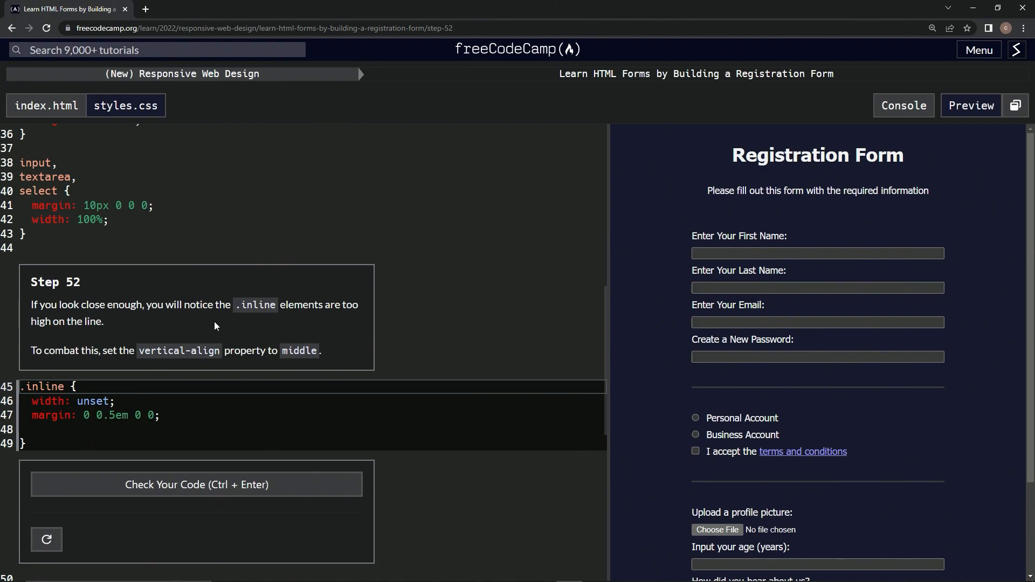
mouse_move(149, 335)
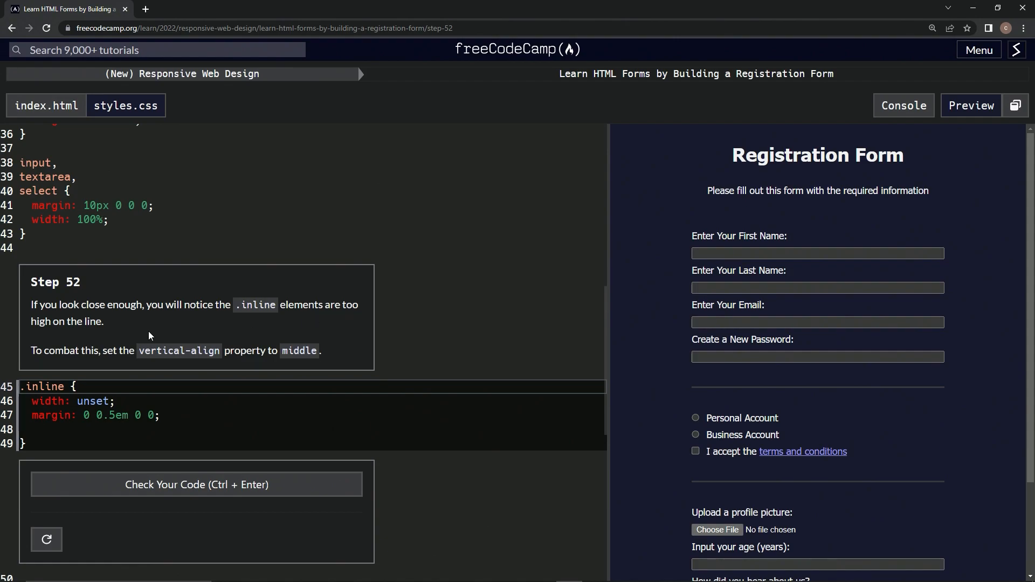
mouse_move(37, 366)
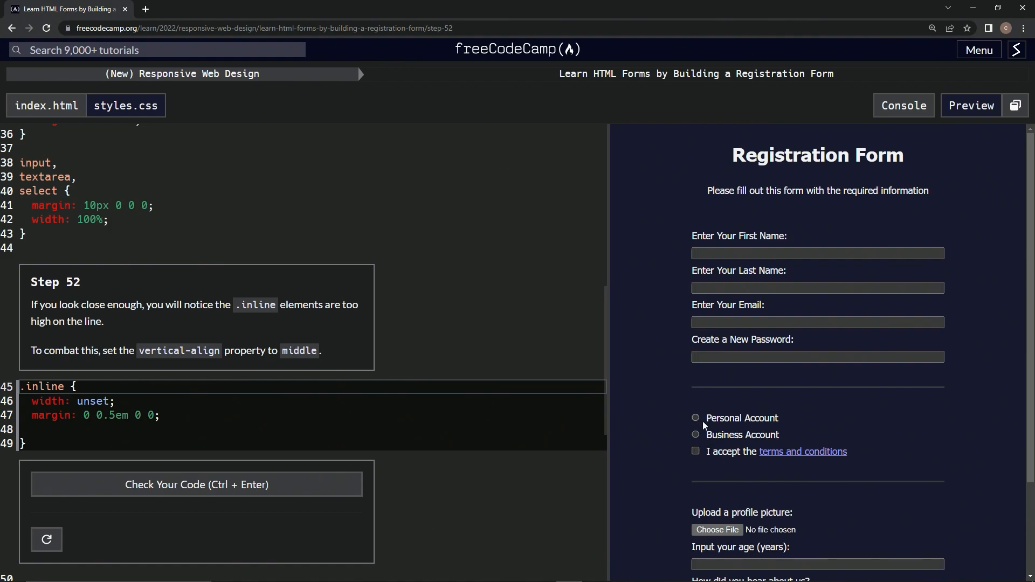
mouse_move(56, 339)
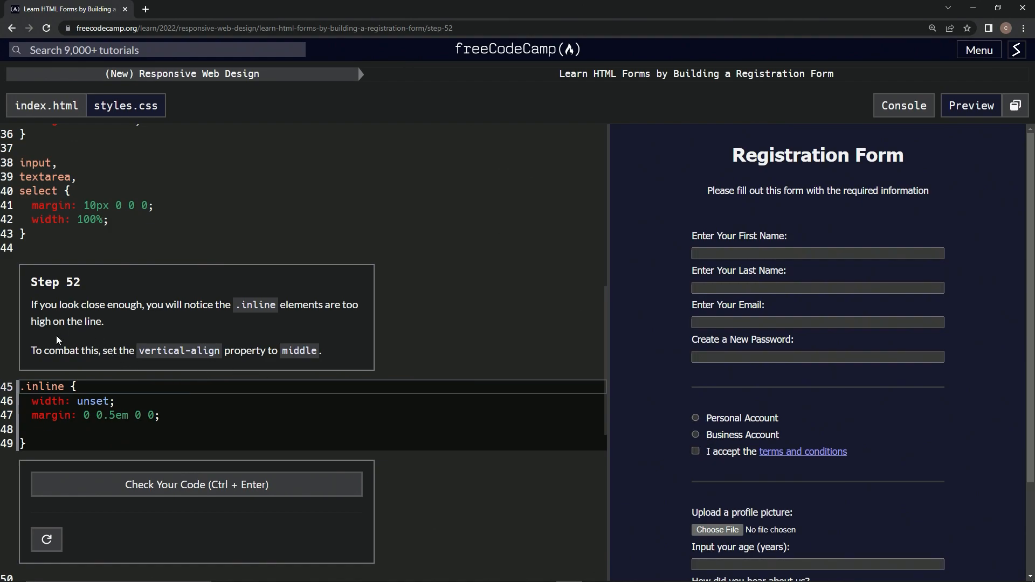
mouse_move(36, 355)
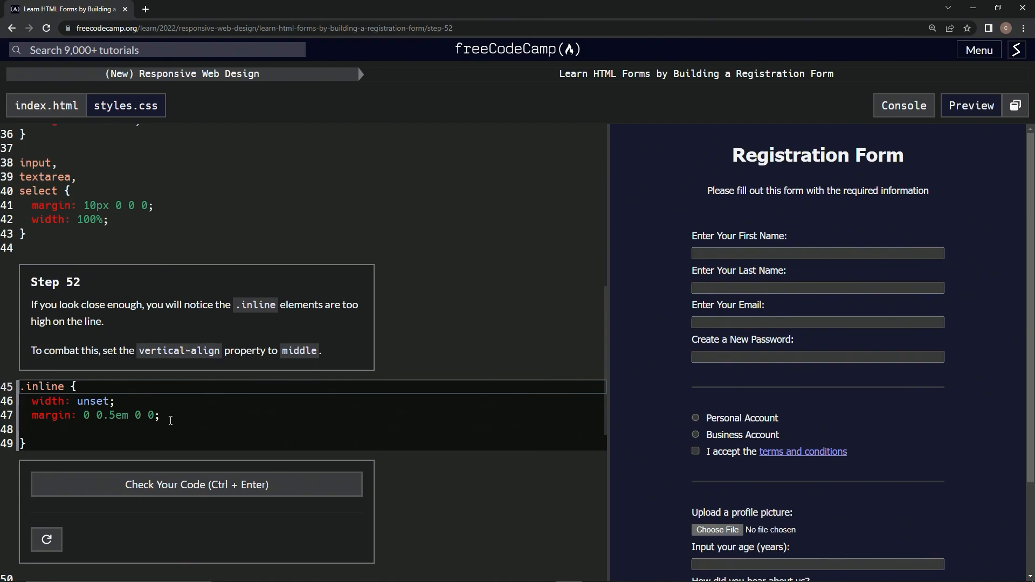
Write vertical-align: middle; inside the .inline block of styles.css, correcting the value after a retype
key("Backspace")
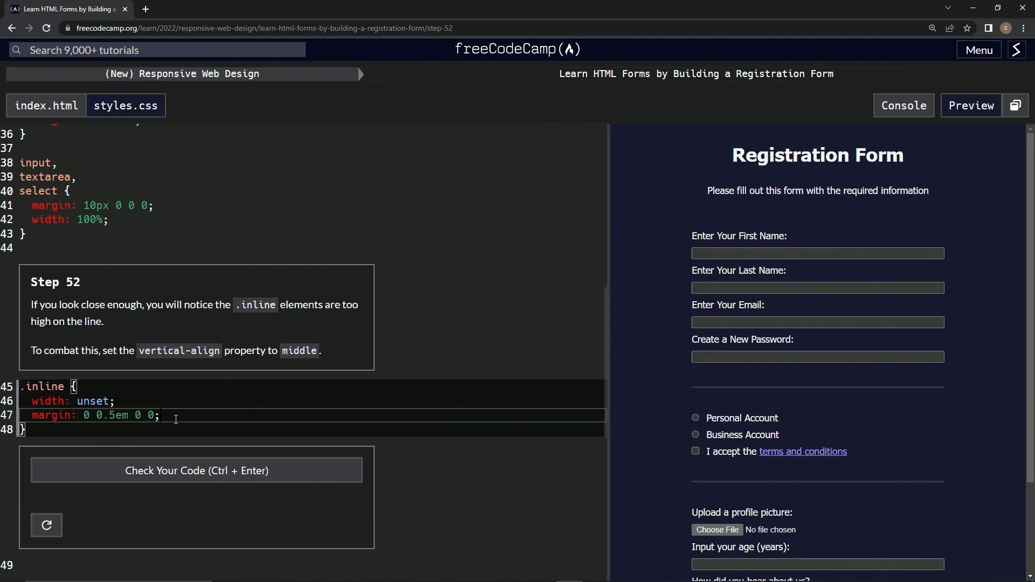
type("vert")
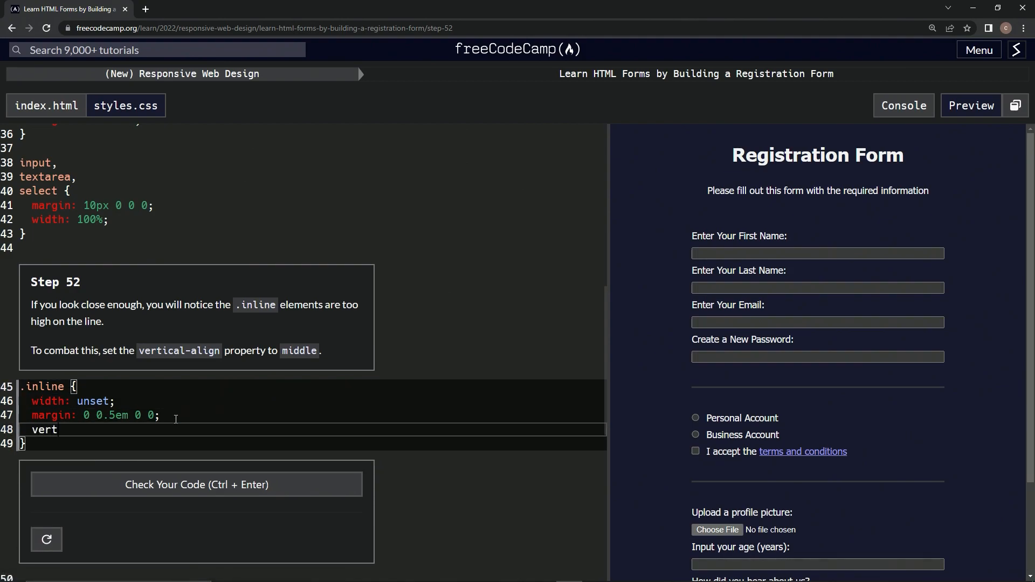
type("ical")
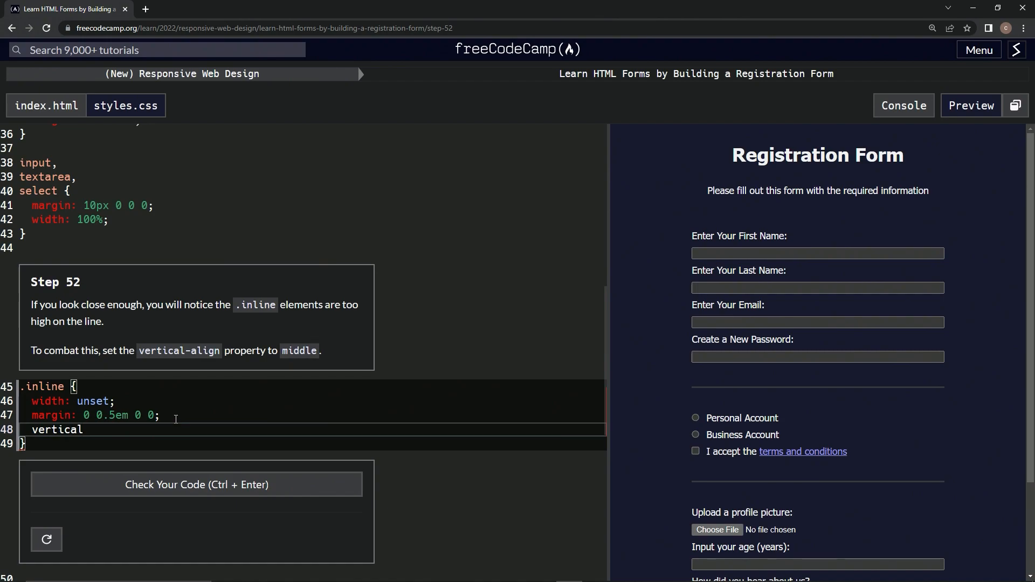
type("-alig")
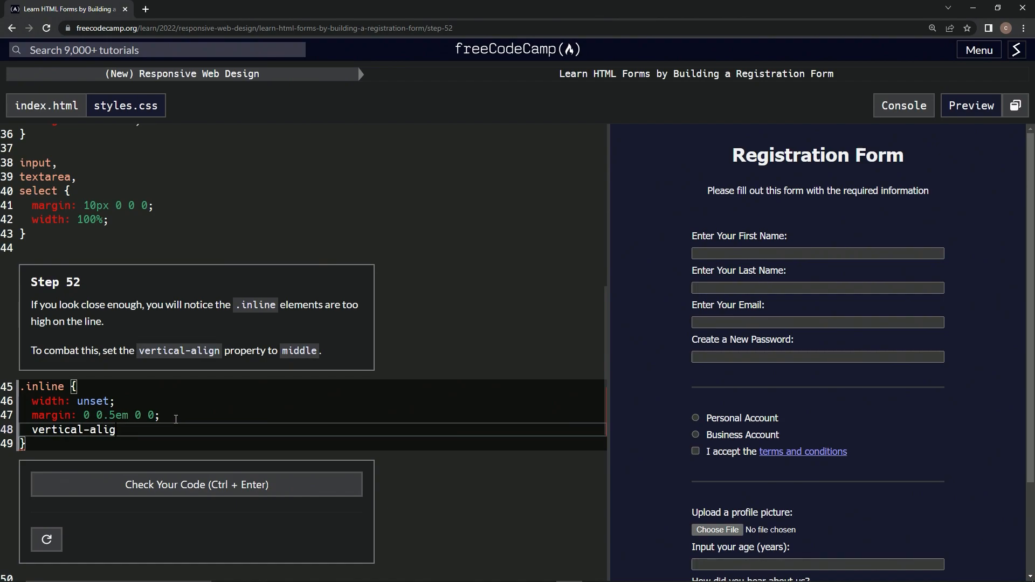
type("n:")
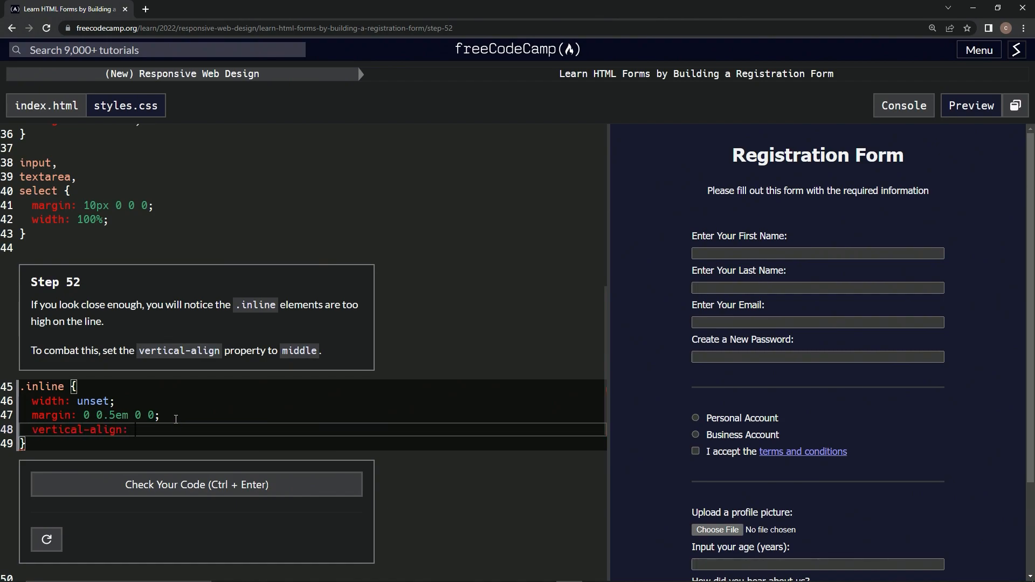
type("middle;")
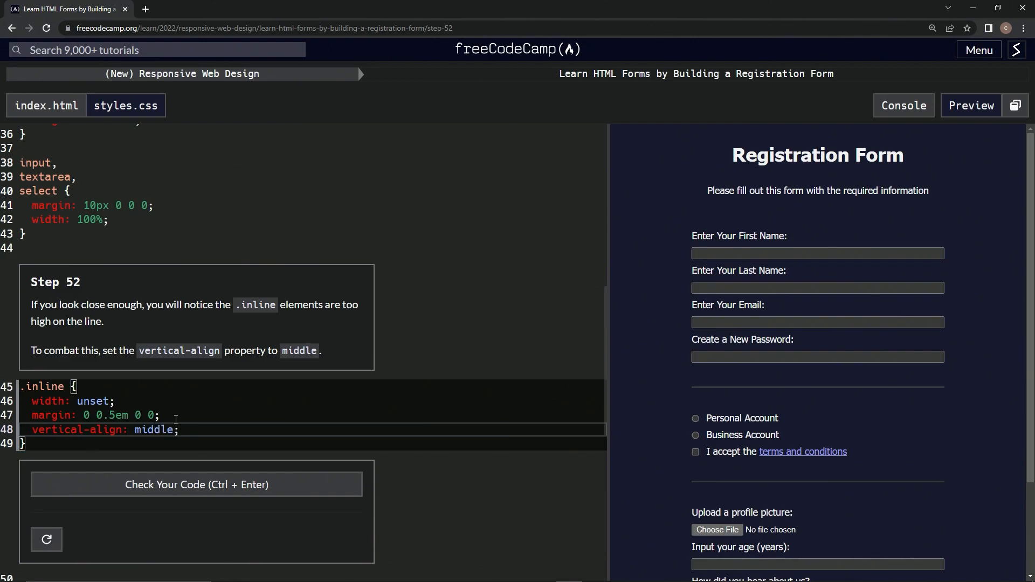
mouse_move(274, 438)
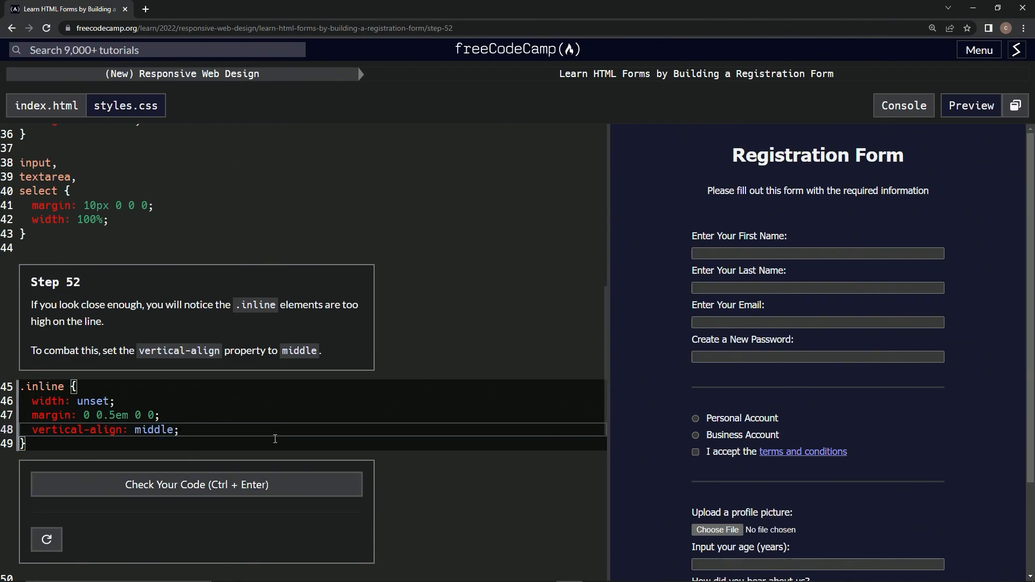
key("Backspace")
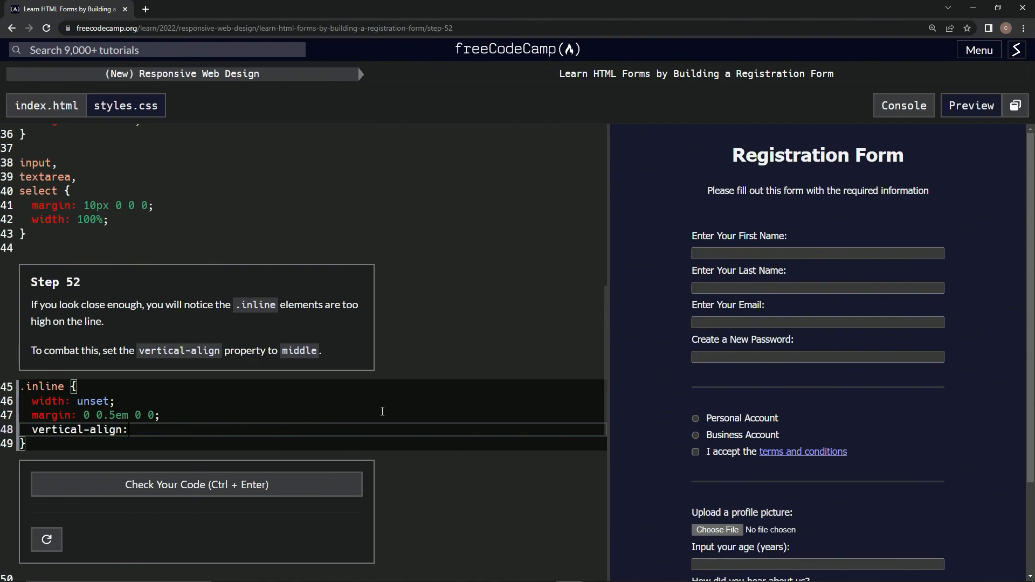
key("Backspace")
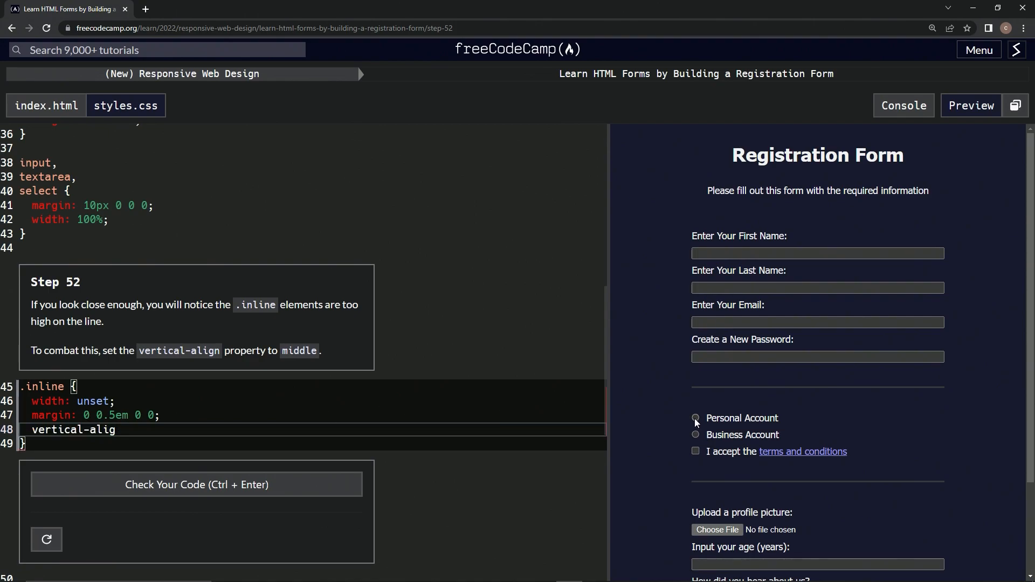
type(": middle;")
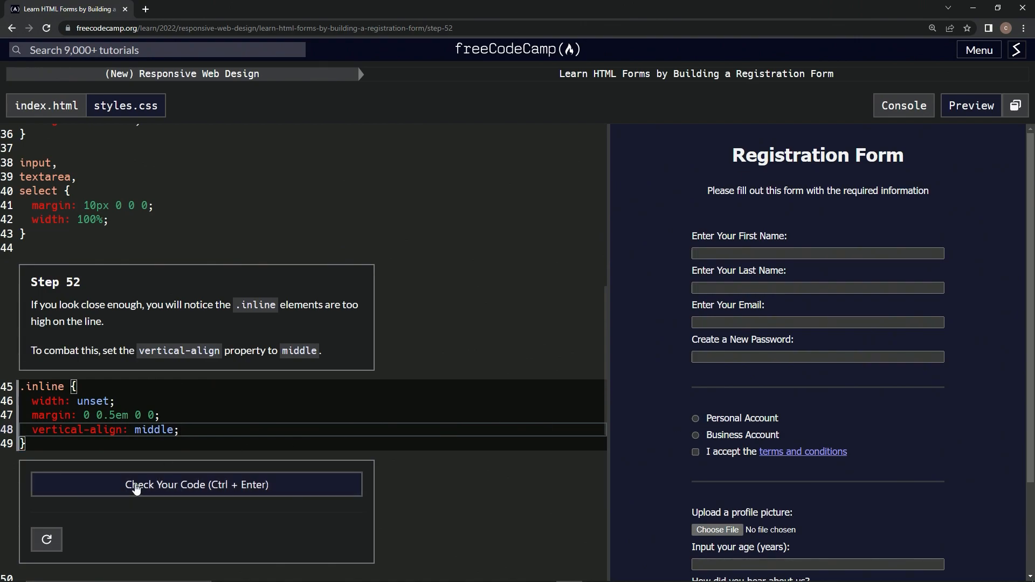
Check the step 52 code, submit it, and advance to step 53 on input and textarea styling
left_click(196, 484)
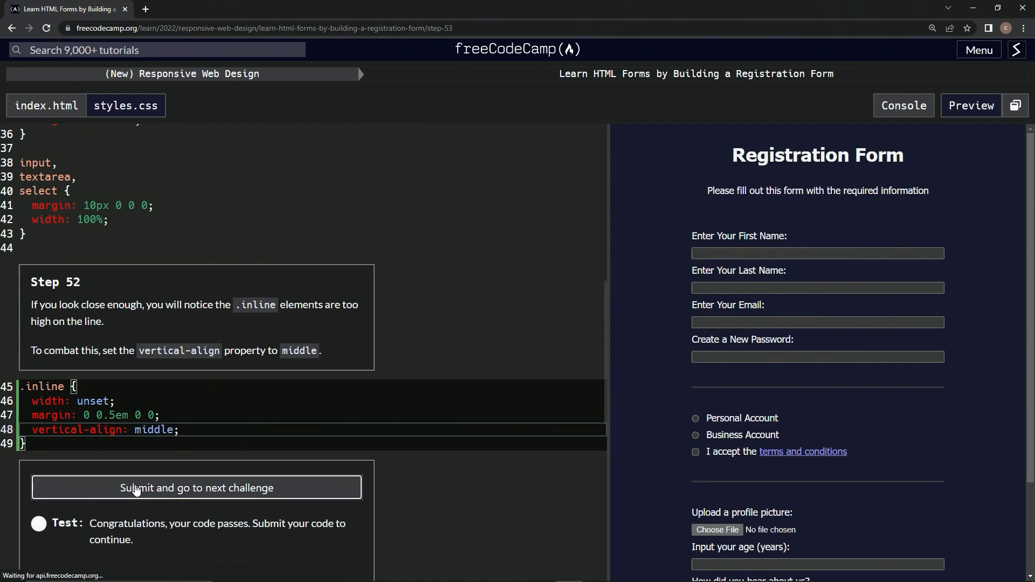
left_click(196, 487)
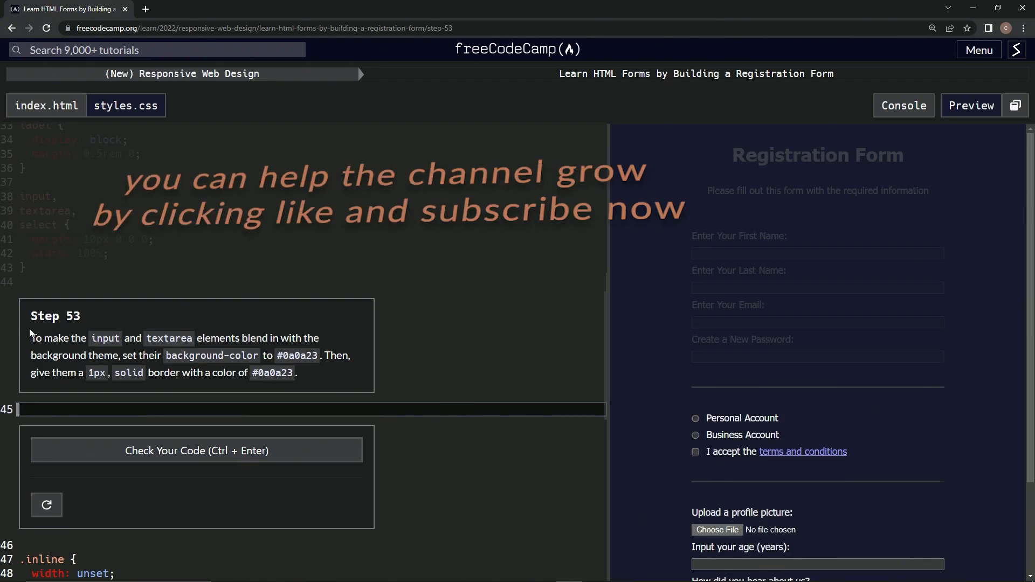
mouse_move(480, 322)
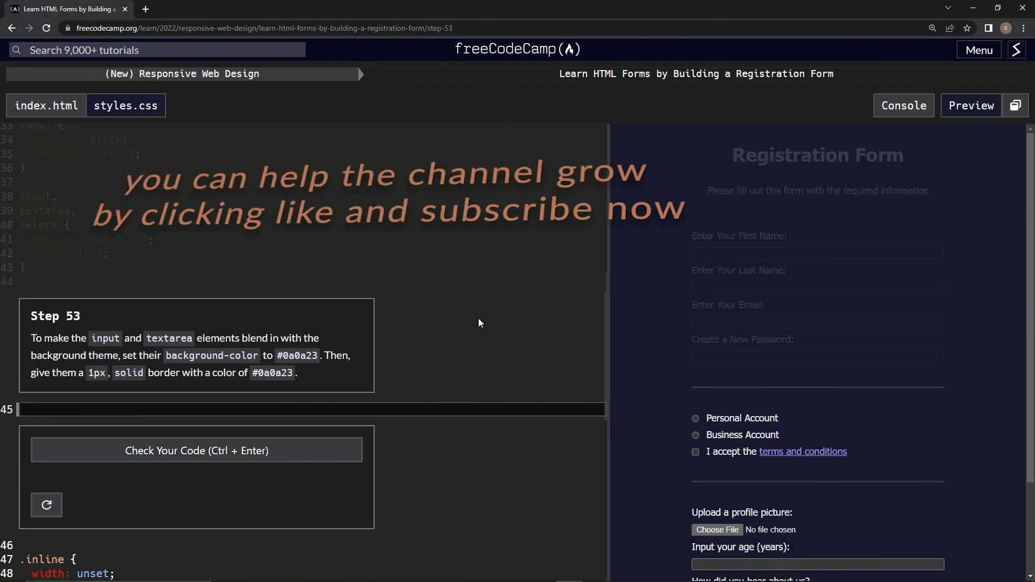